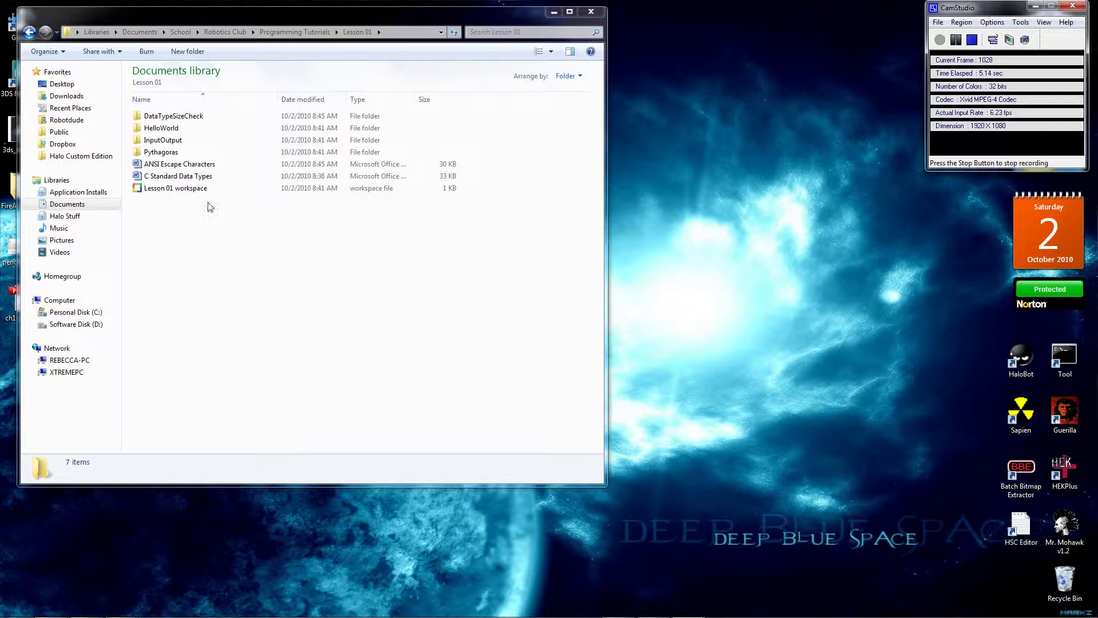
mouse_move(728, 612)
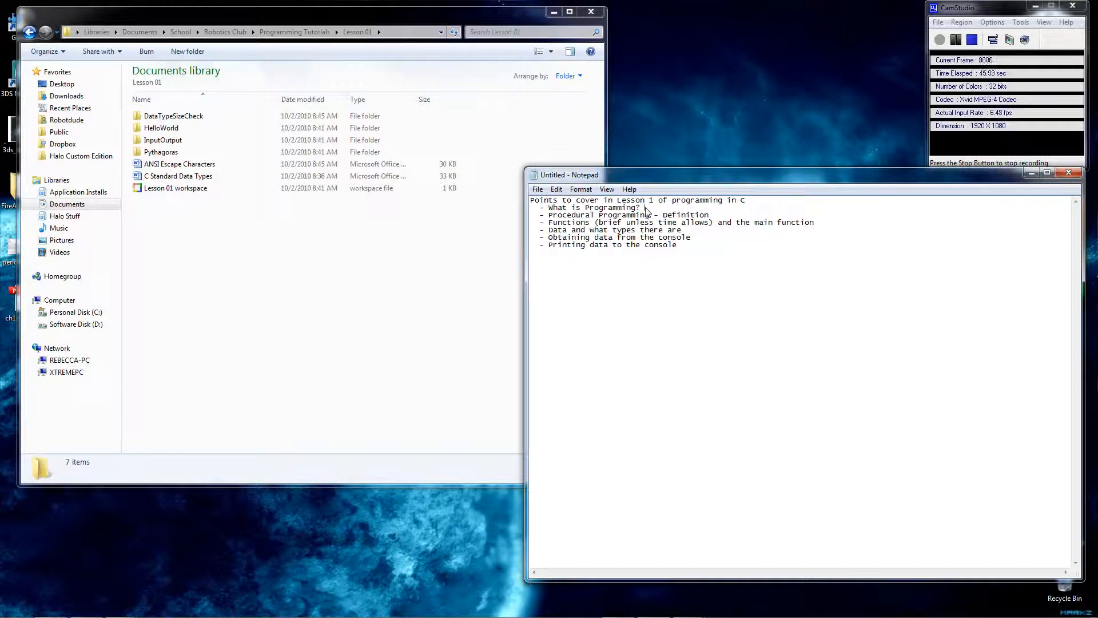
mouse_move(733, 219)
type(" -")
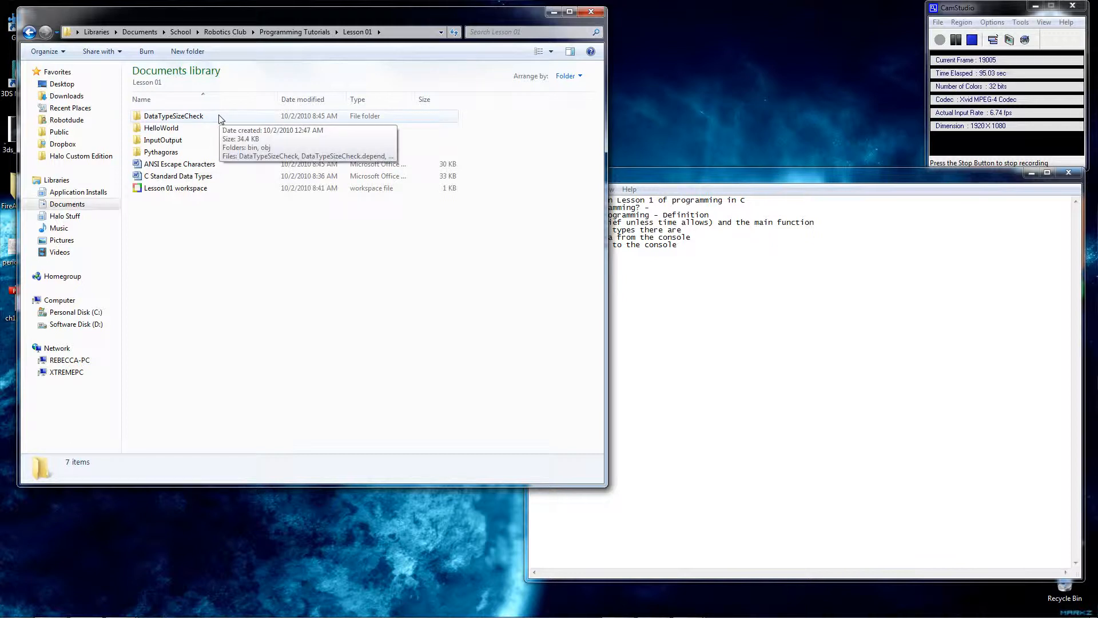
mouse_move(196, 169)
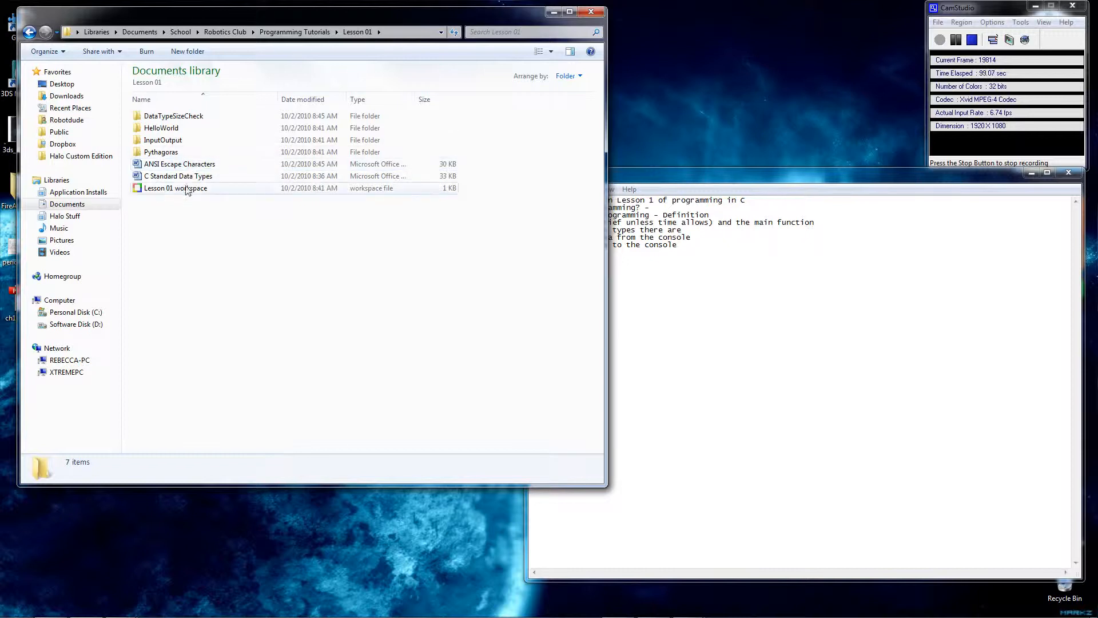
Open the 'Lesson 01' workspace file from Explorer in Code::Blocks
left_click(175, 187)
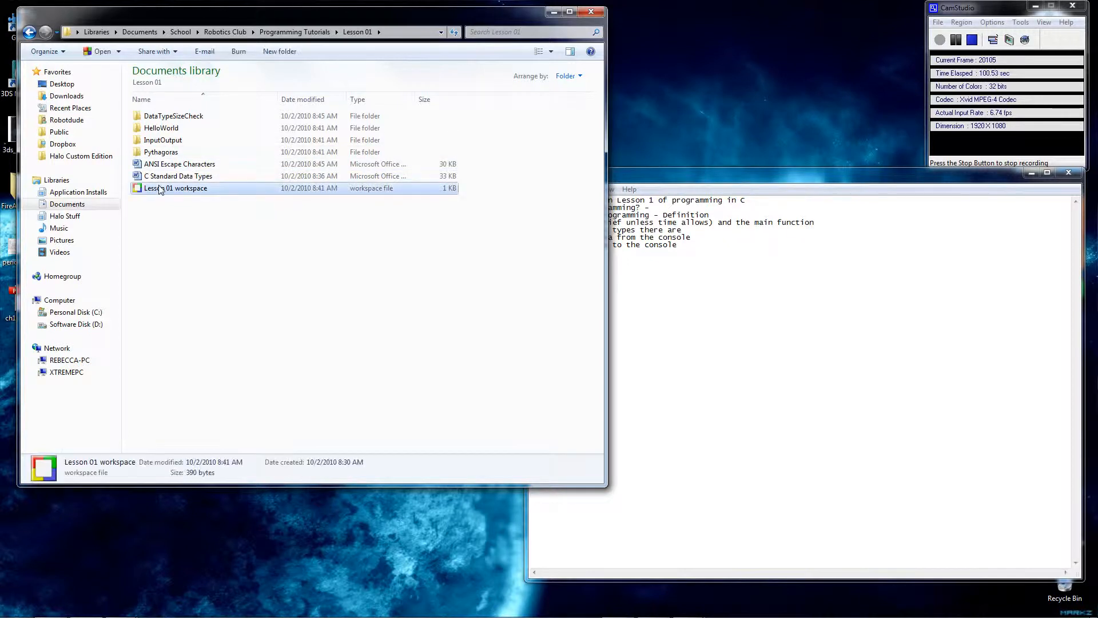
double_click(175, 188)
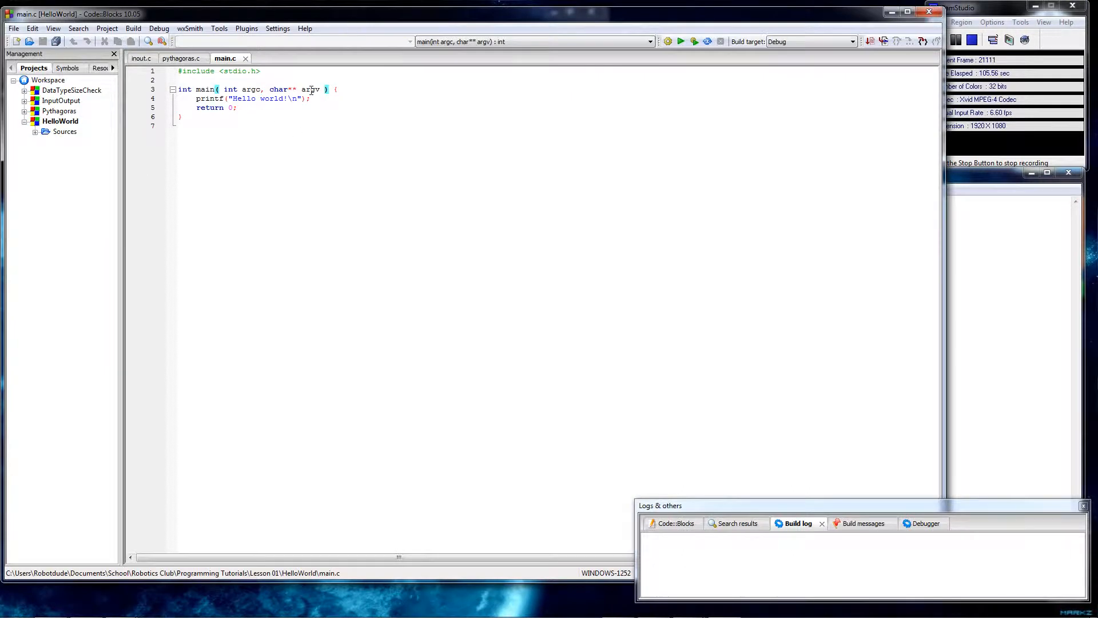
left_click(225, 132)
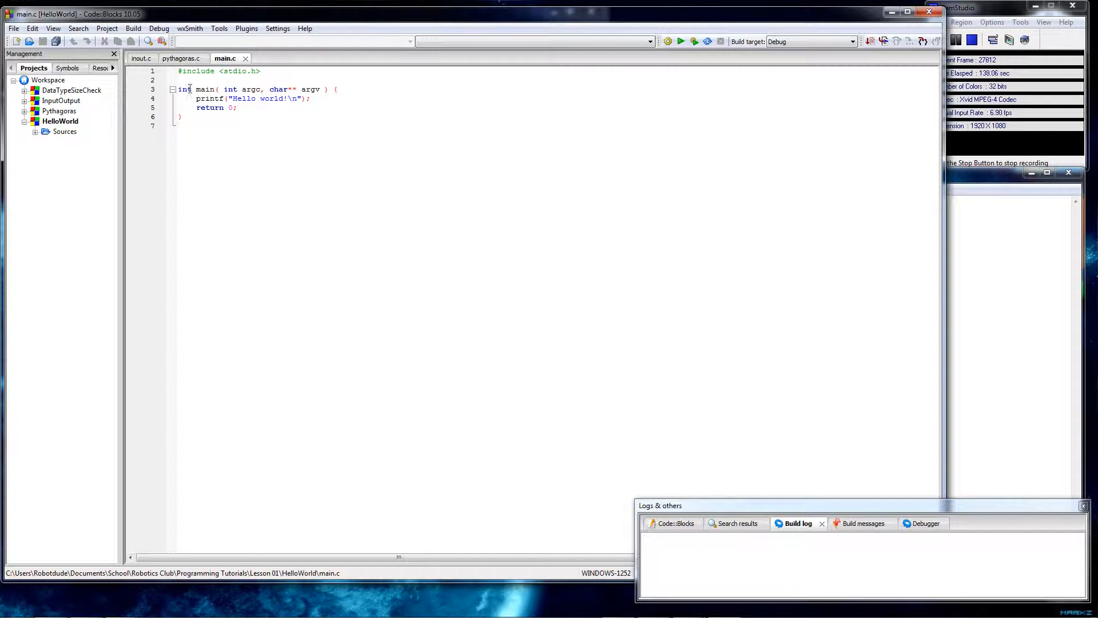
double_click(184, 89)
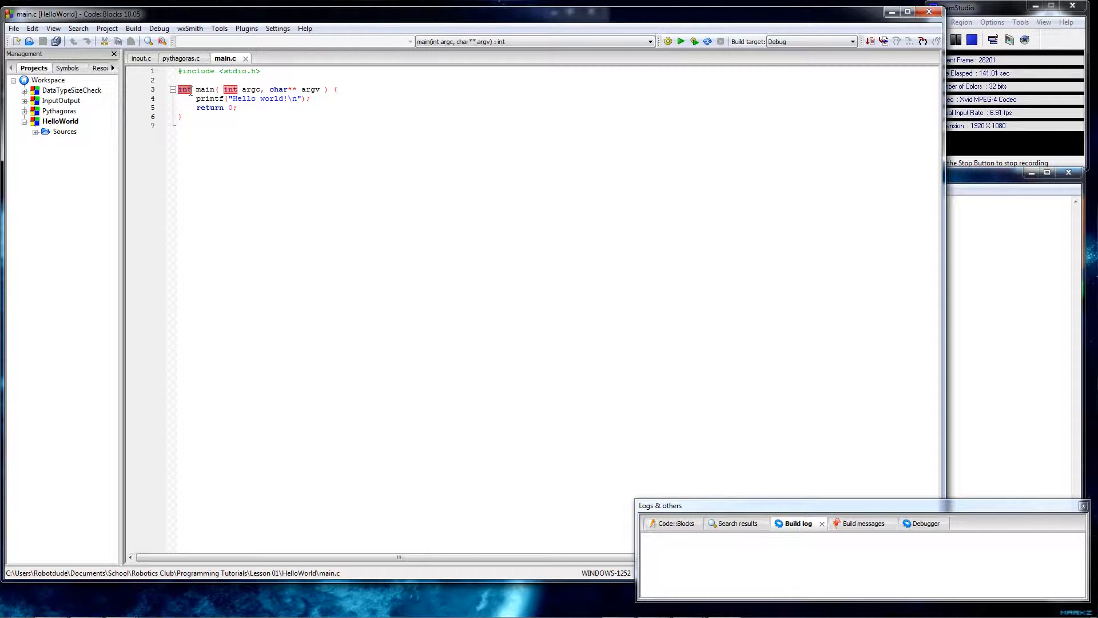
left_click(194, 89)
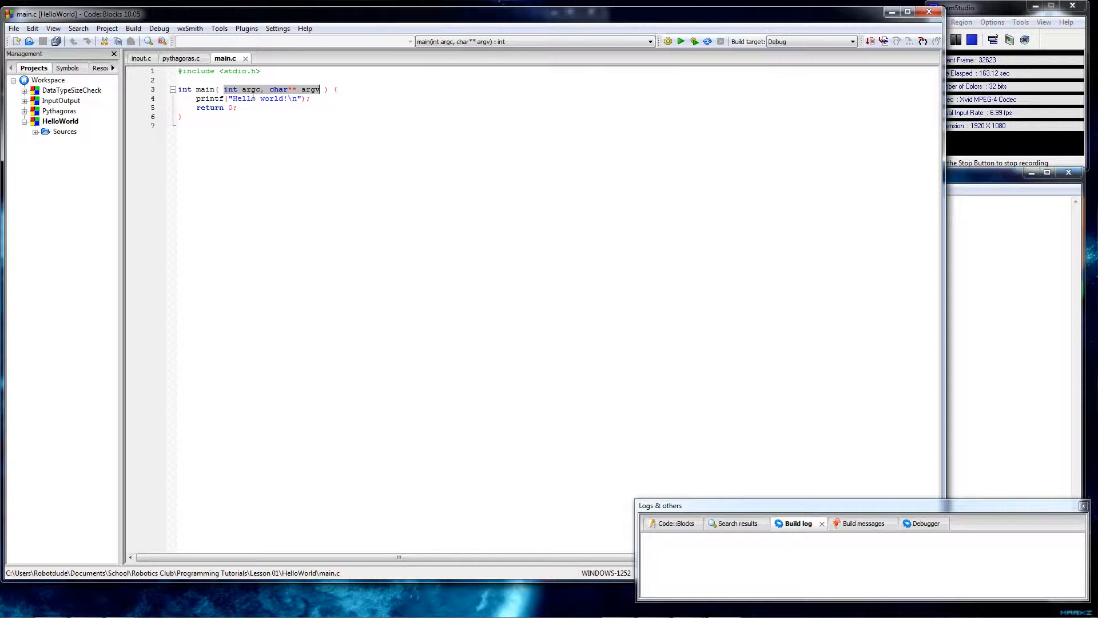
mouse_move(607, 208)
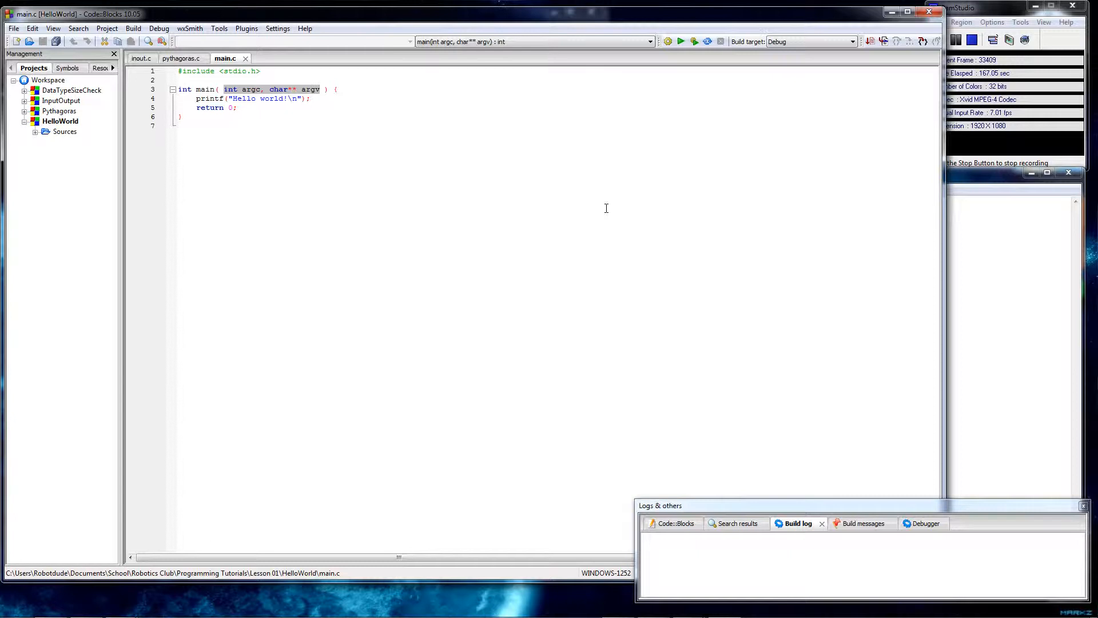
mouse_move(441, 176)
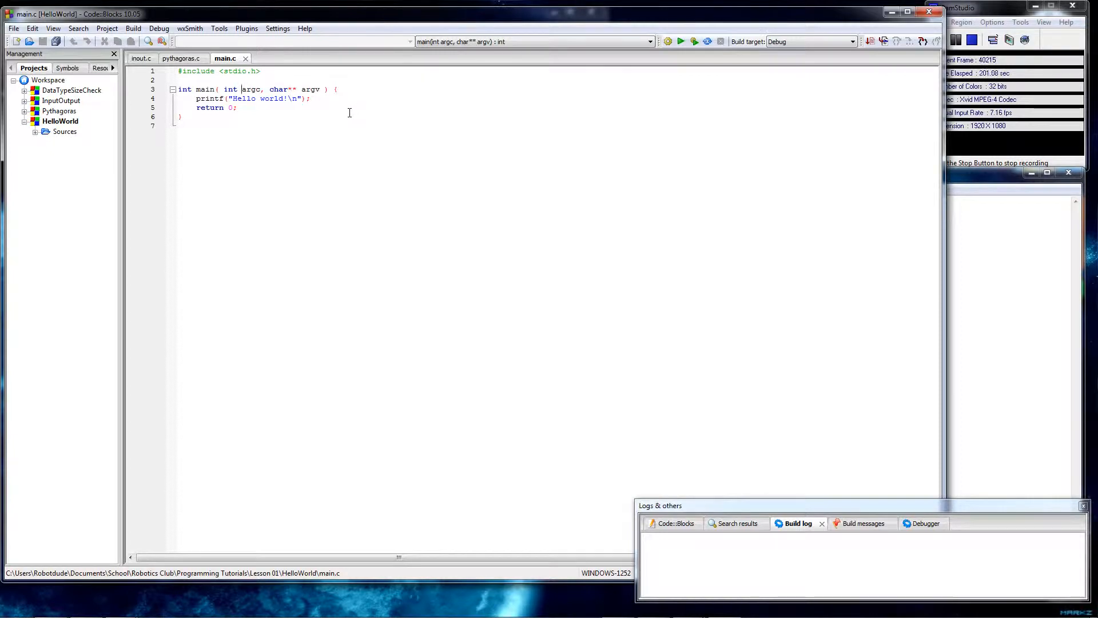
double_click(280, 89)
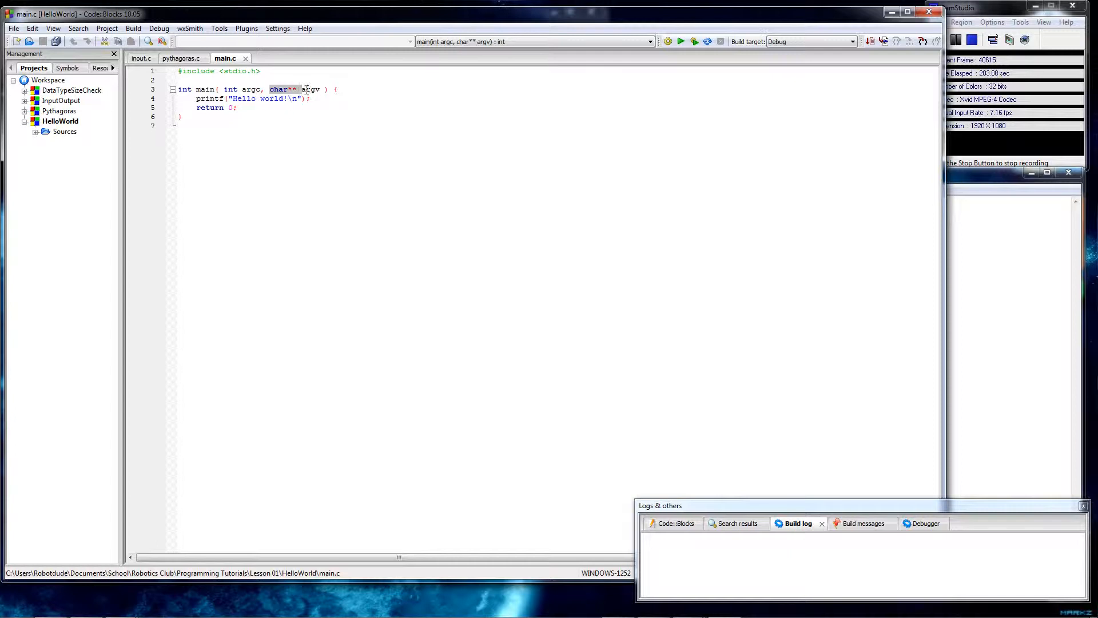
left_click(324, 117)
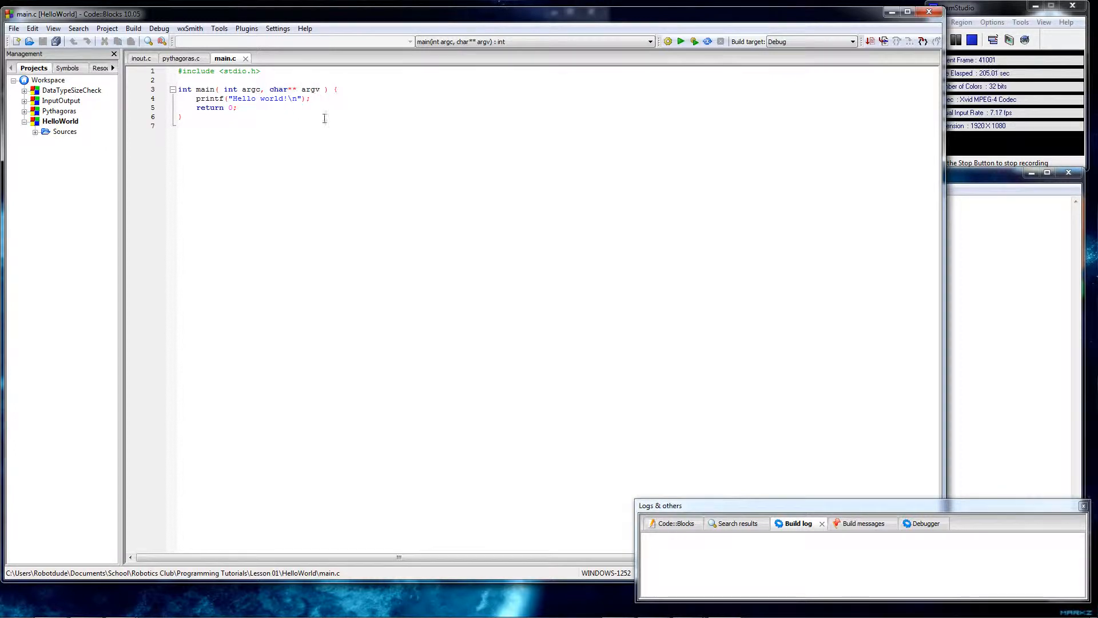
Build and run HelloWorld via Build and run, then close its console window
left_click(134, 28)
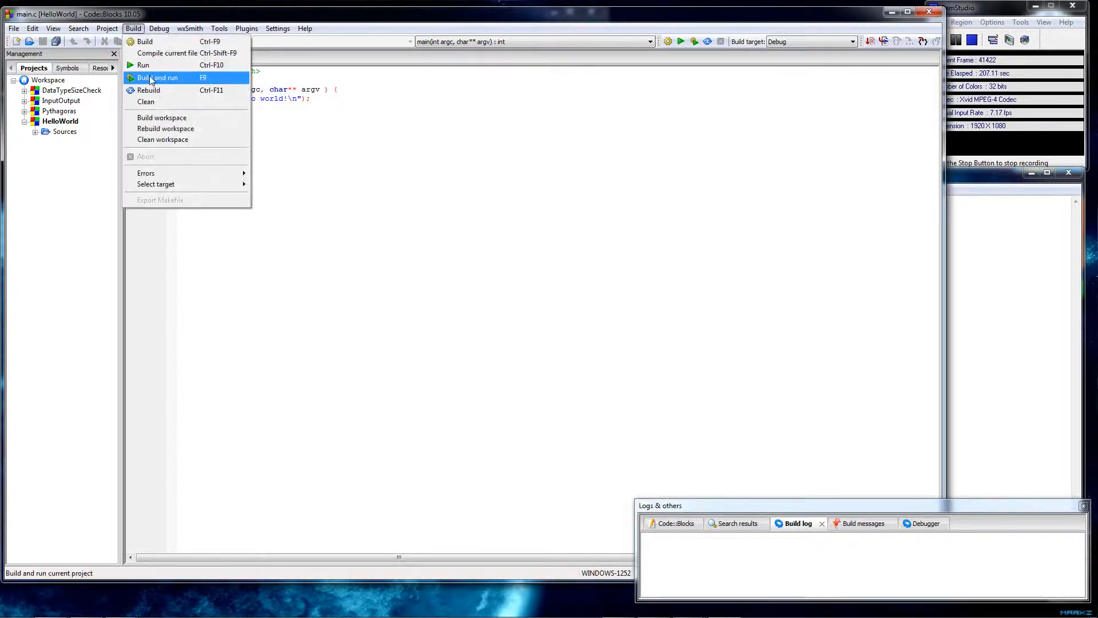
left_click(159, 77)
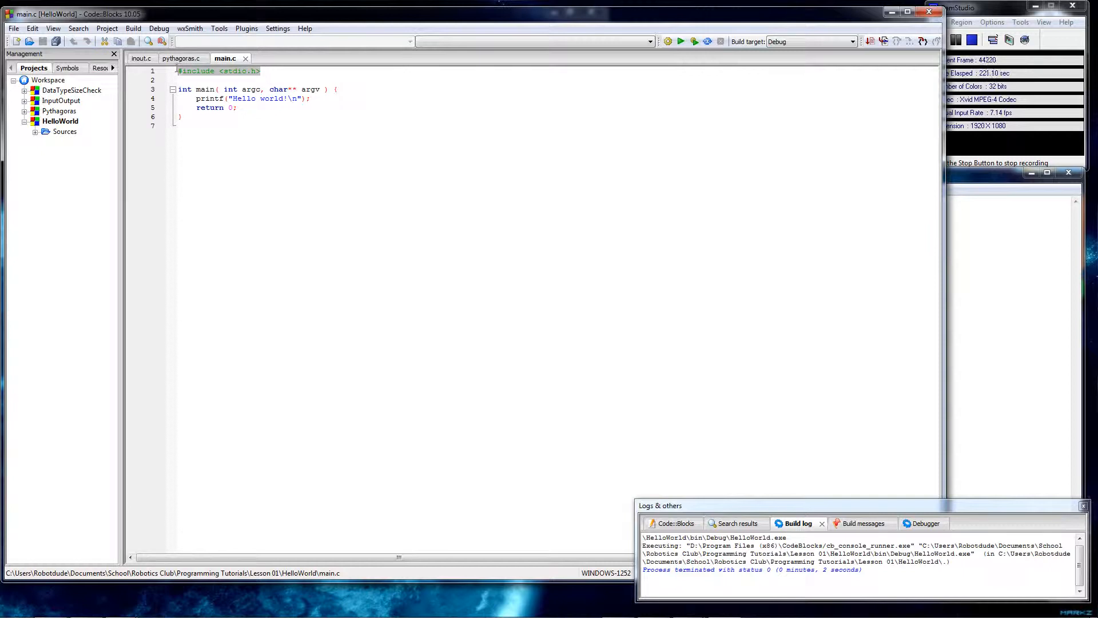
left_click(270, 71)
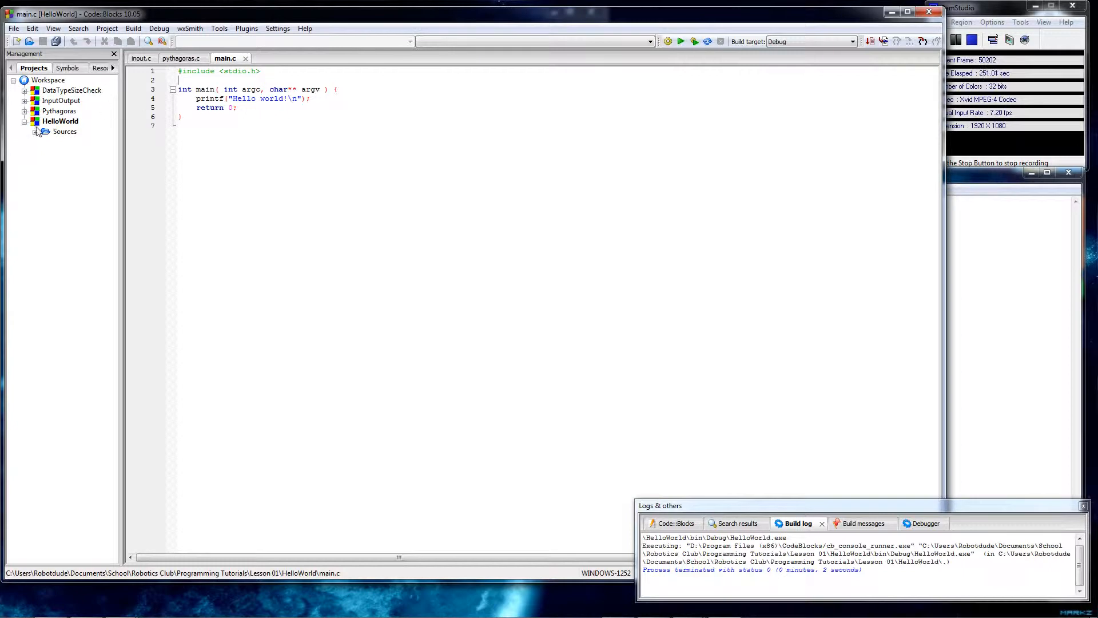
Close the HelloWorld main.c and pythagoras.c source tabs
left_click(183, 59)
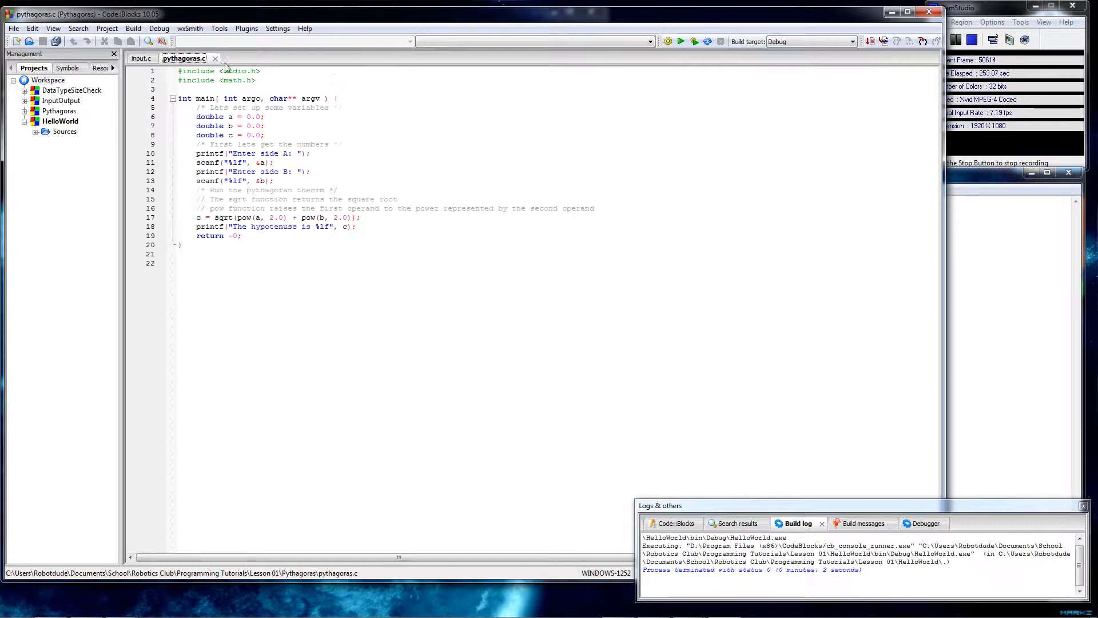
left_click(72, 89)
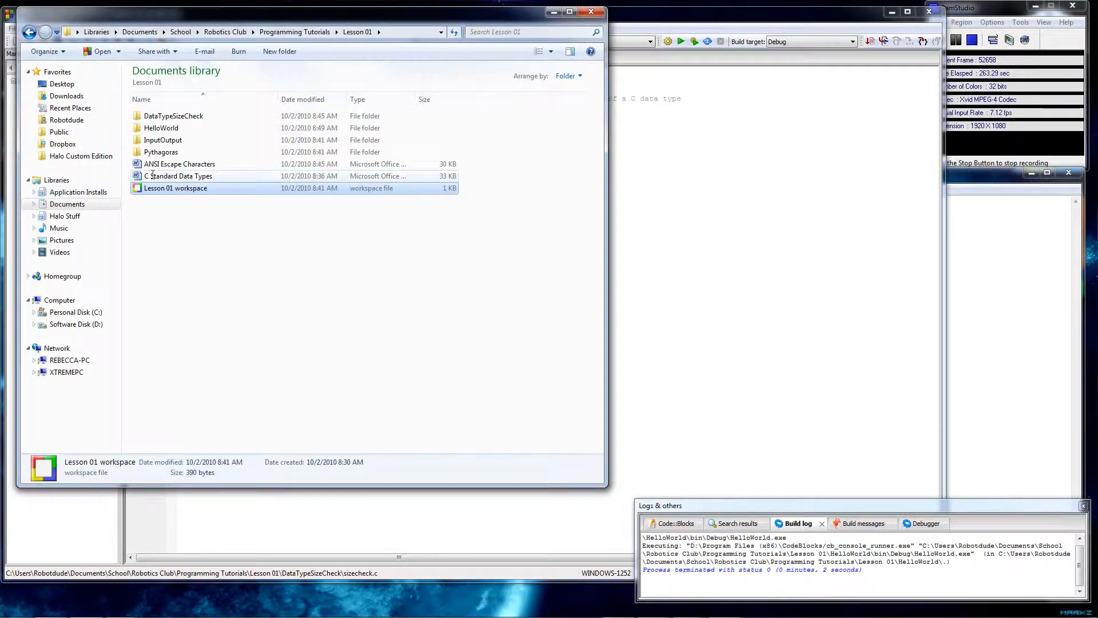
Open the 'C Standard Data Types' document from the Lesson 01 folder in Word
double_click(180, 175)
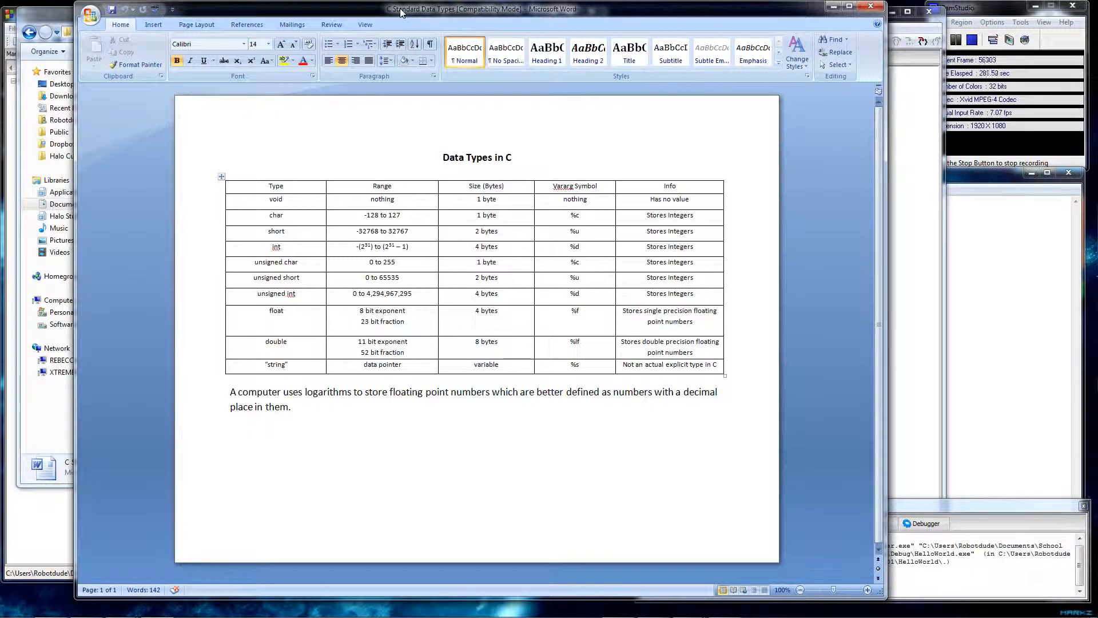
left_click(443, 157)
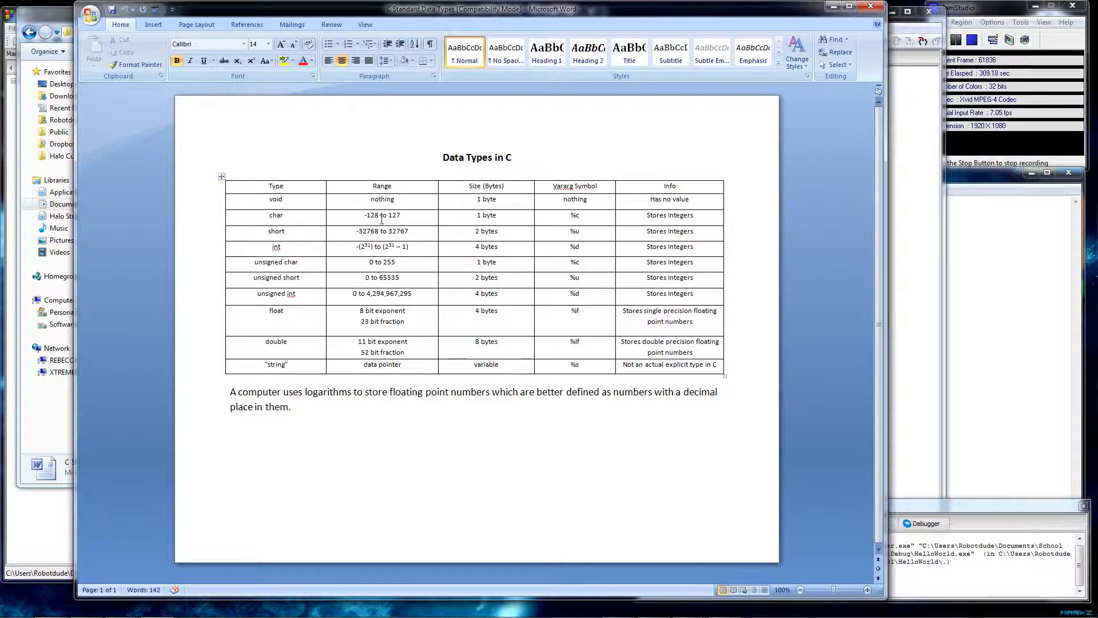
mouse_move(497, 217)
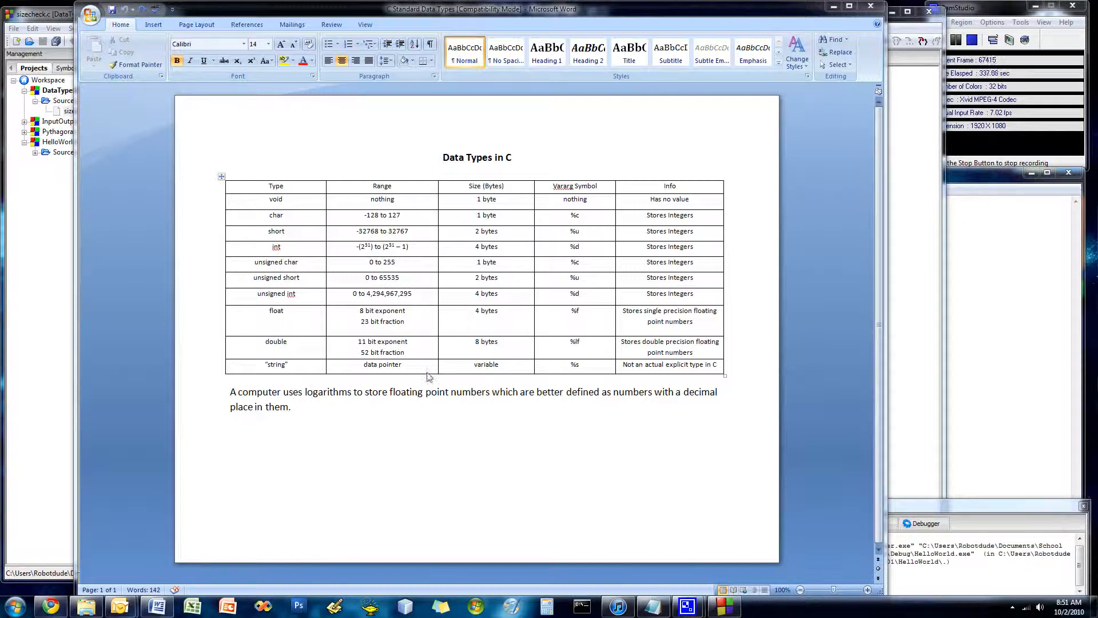
mouse_move(556, 380)
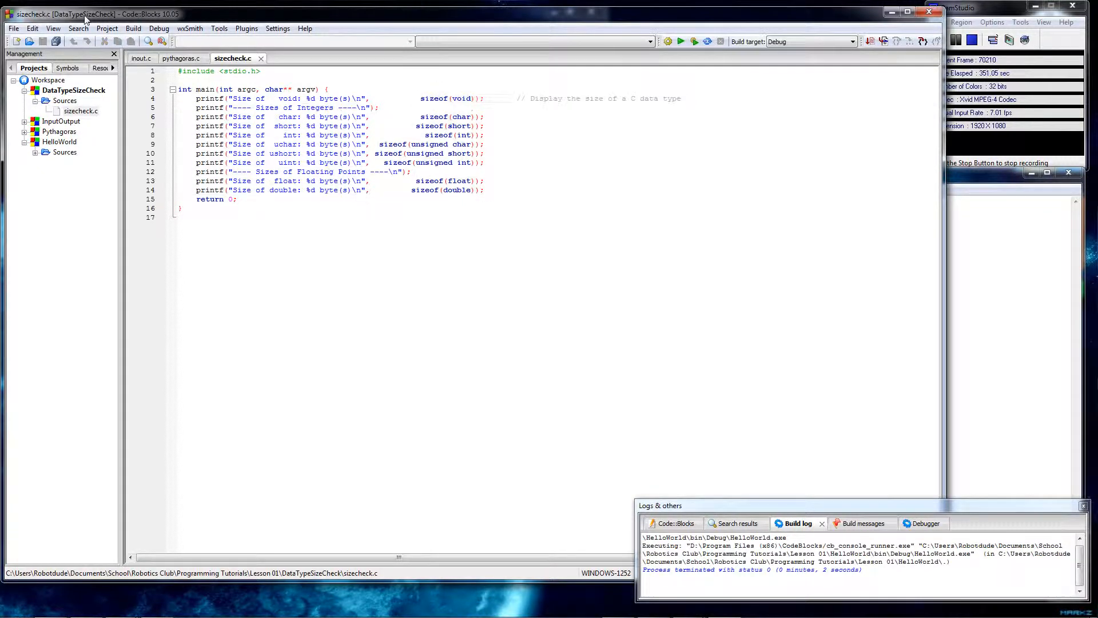
Build and run DataTypeSizeCheck, then close its byte-size output console
left_click(133, 28)
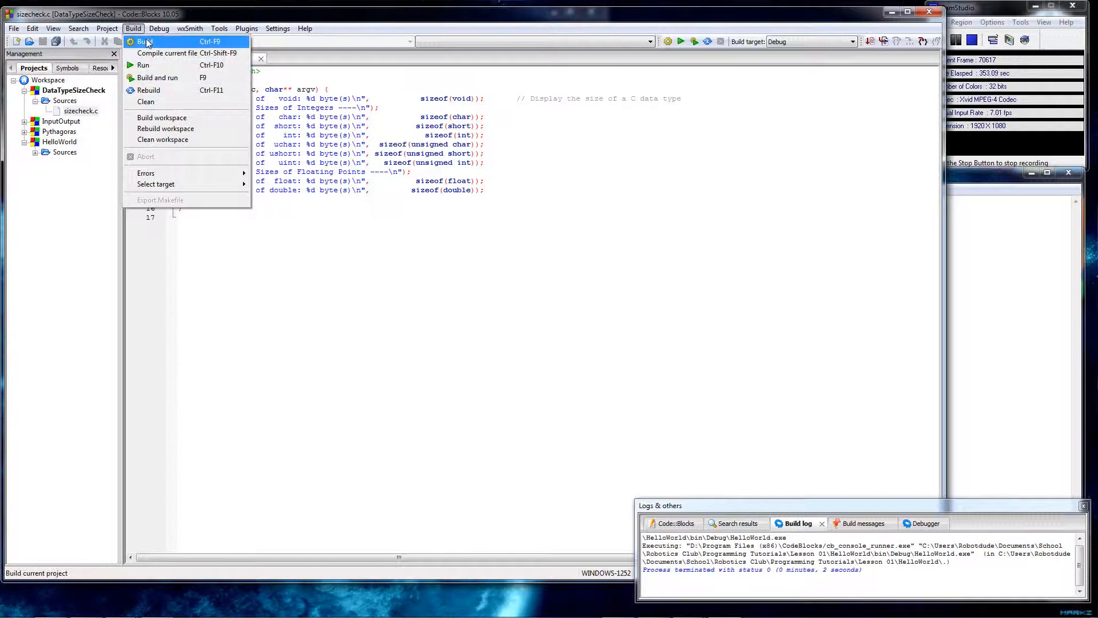
mouse_move(158, 78)
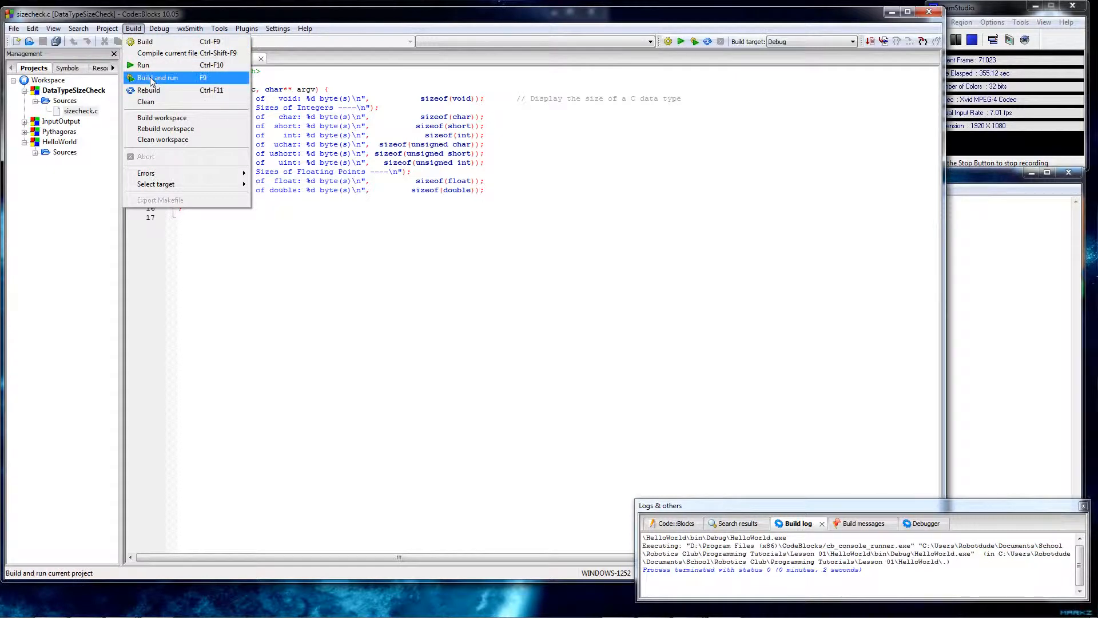
left_click(158, 78)
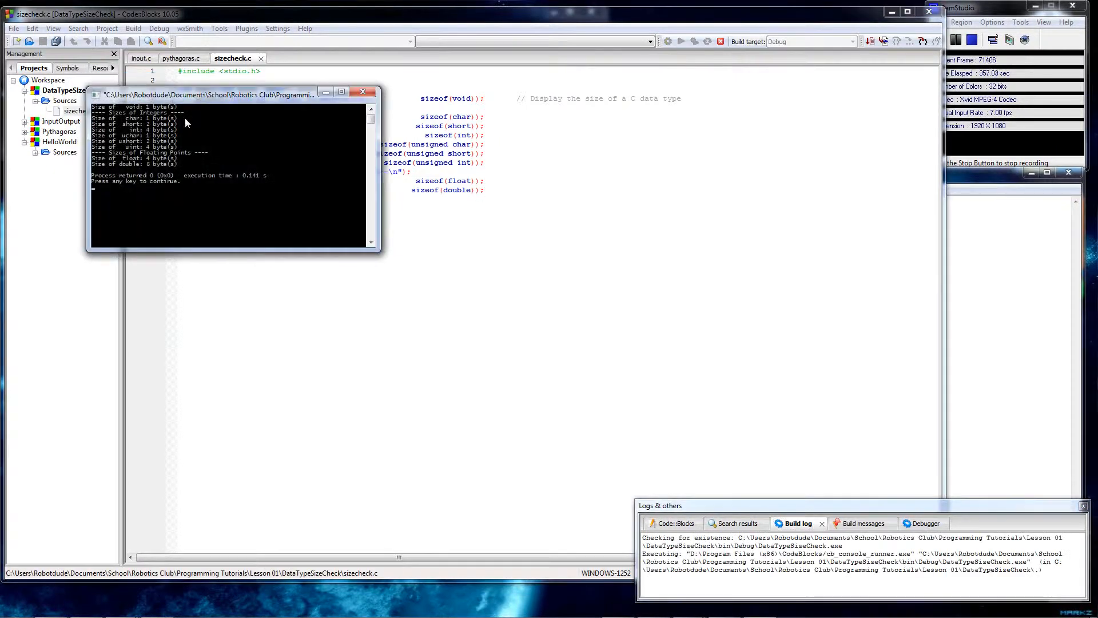
mouse_move(146, 134)
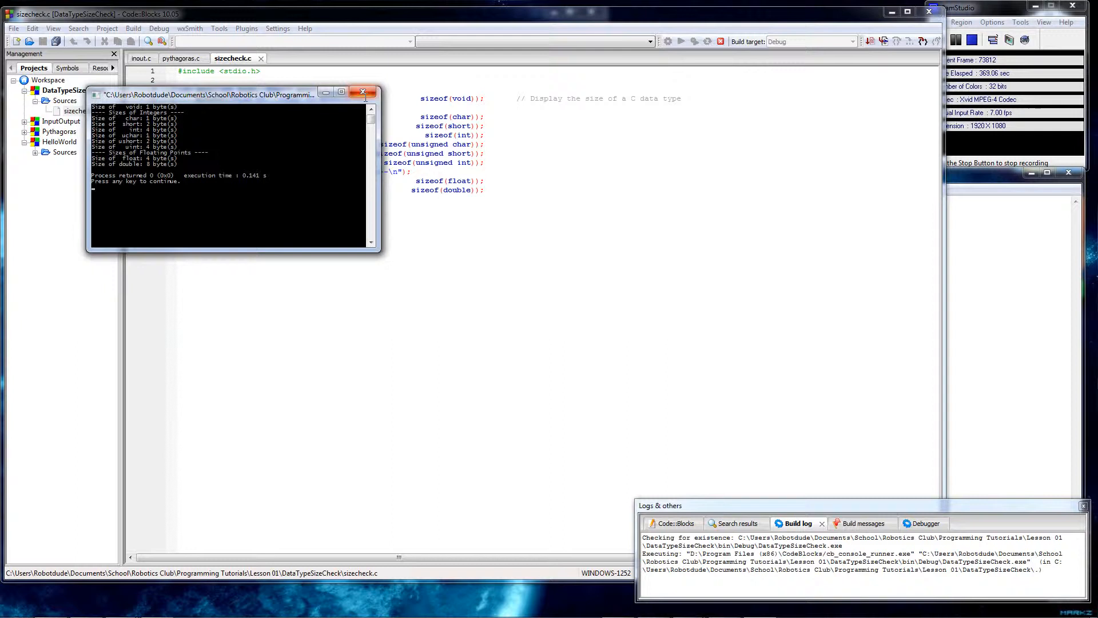
left_click(363, 92)
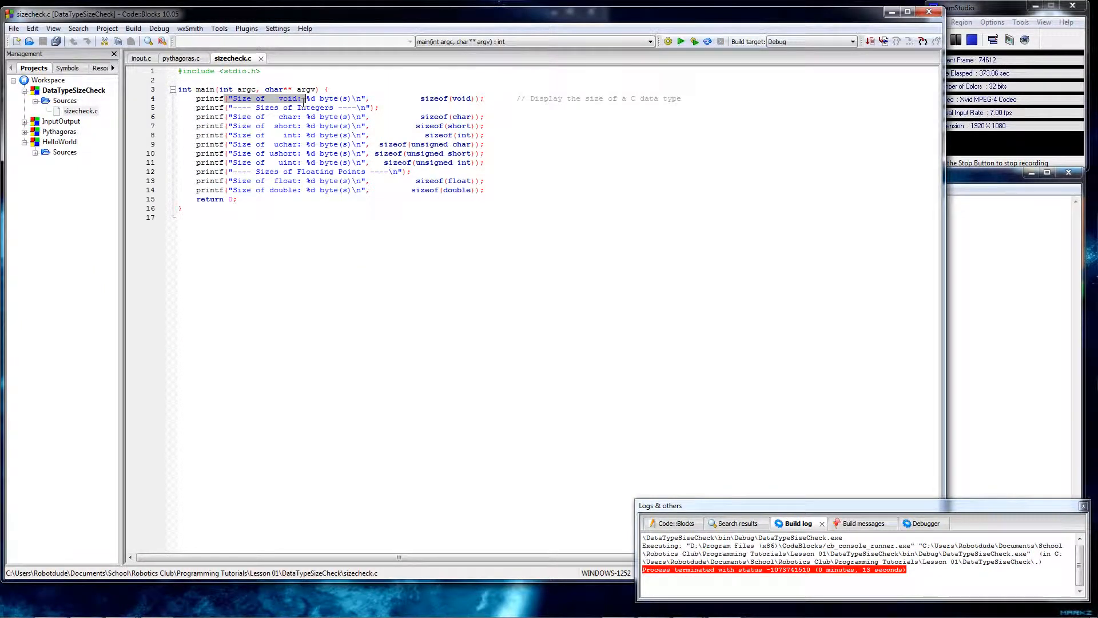
Highlight the void size print statement, then expand the InputOutput project's files
left_click(272, 125)
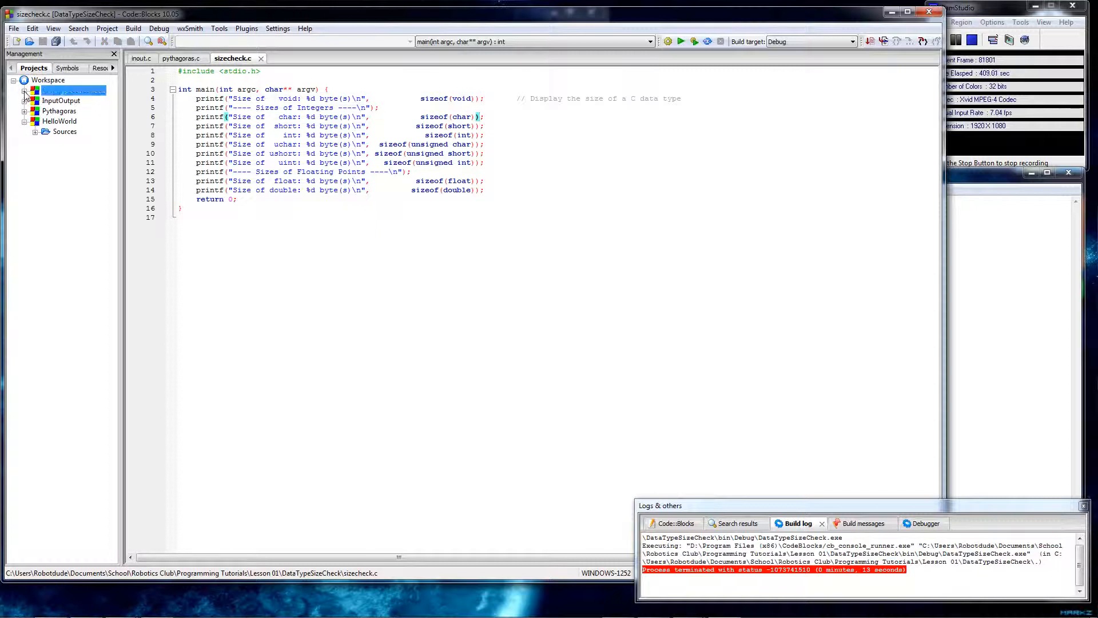
left_click(25, 90)
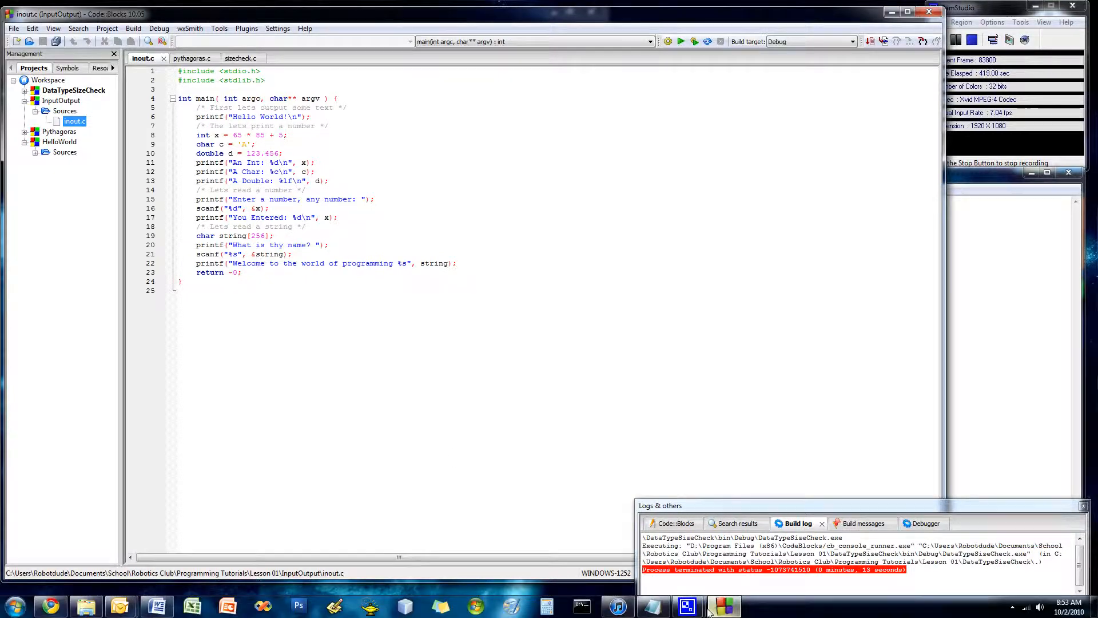
mouse_move(614, 605)
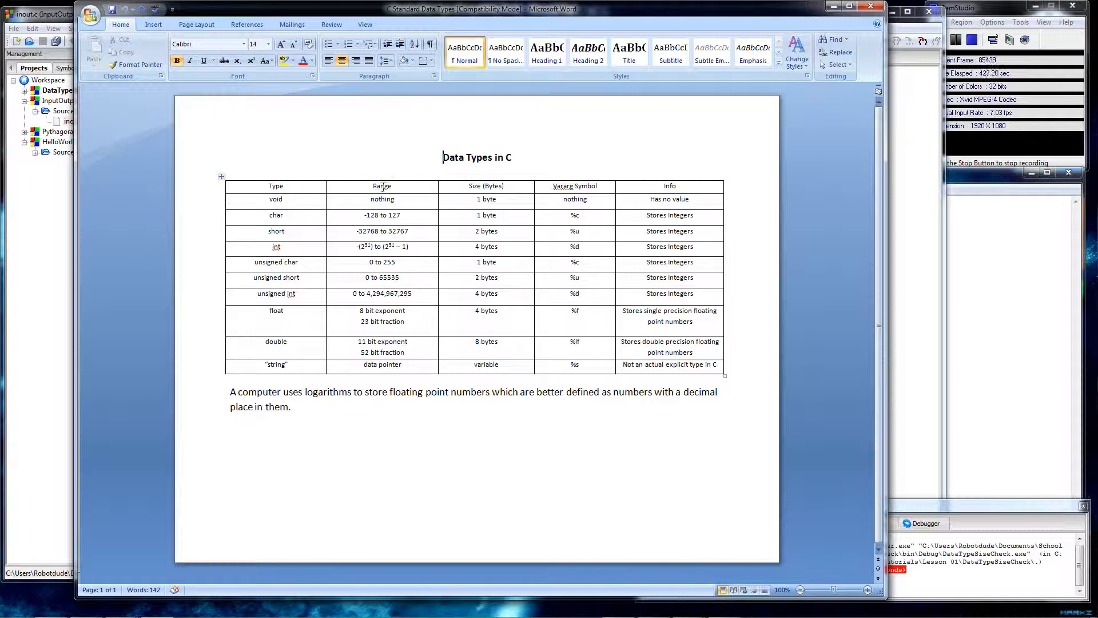
left_click_drag(381, 215, 381, 246)
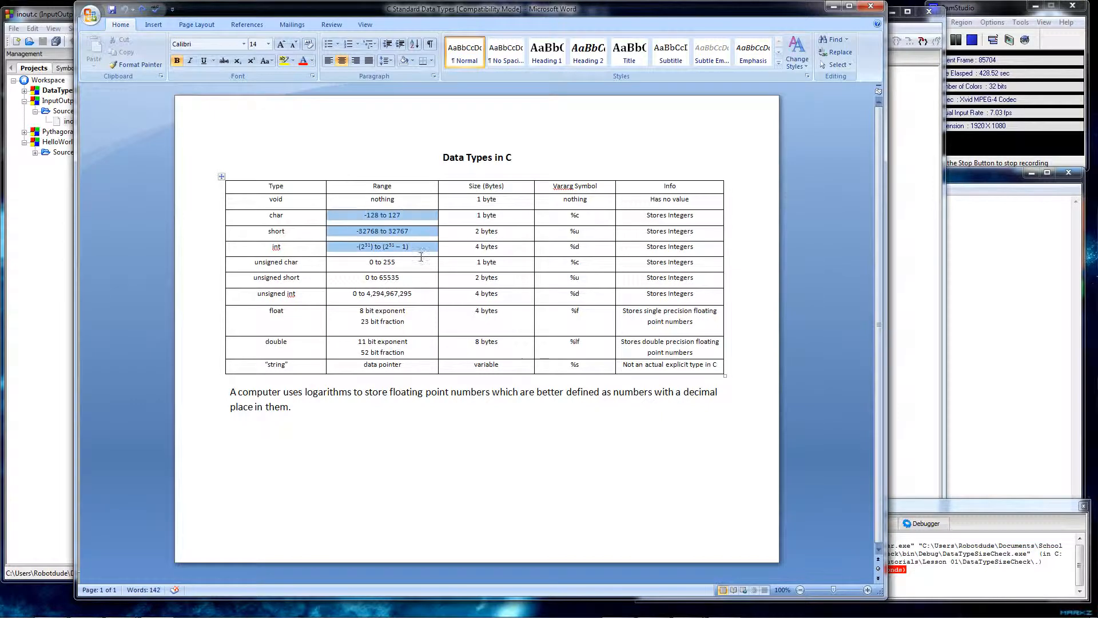
left_click(657, 322)
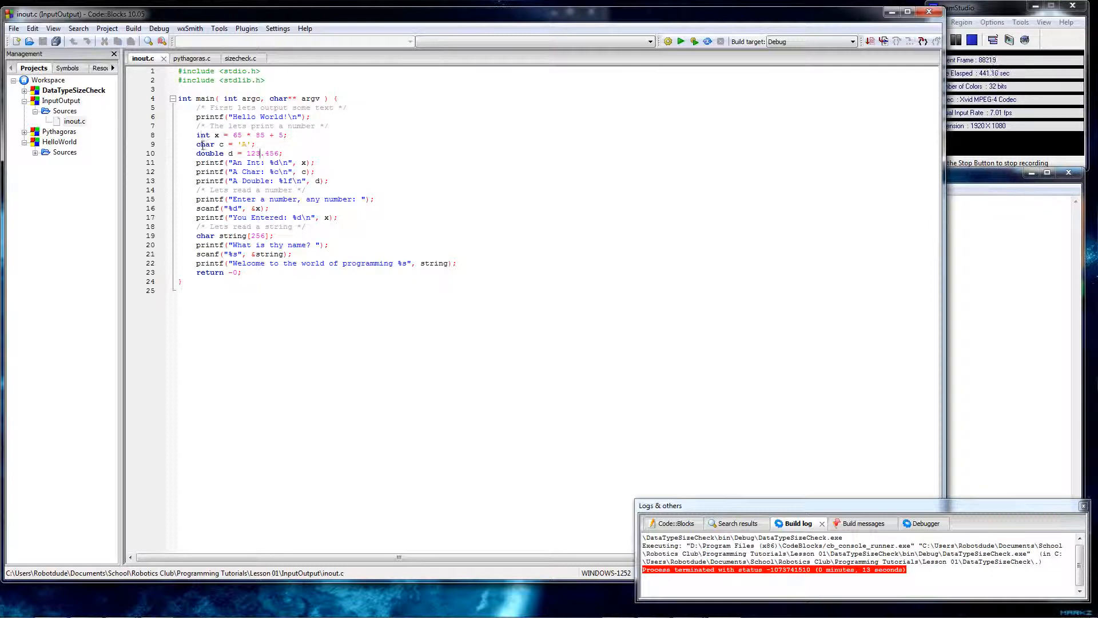
double_click(206, 143)
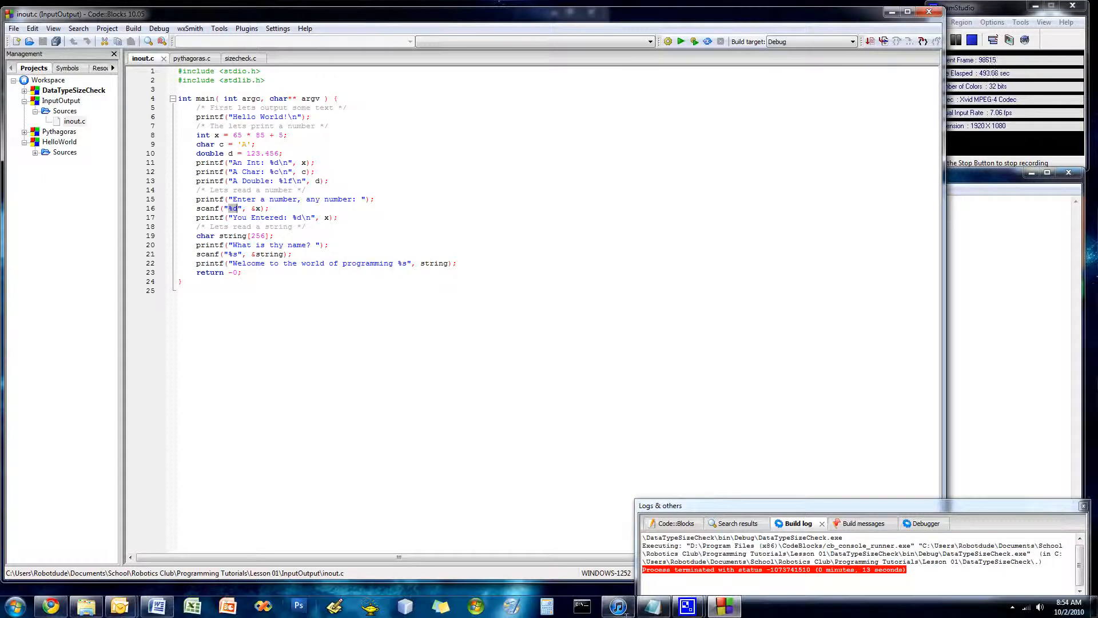
left_click(156, 603)
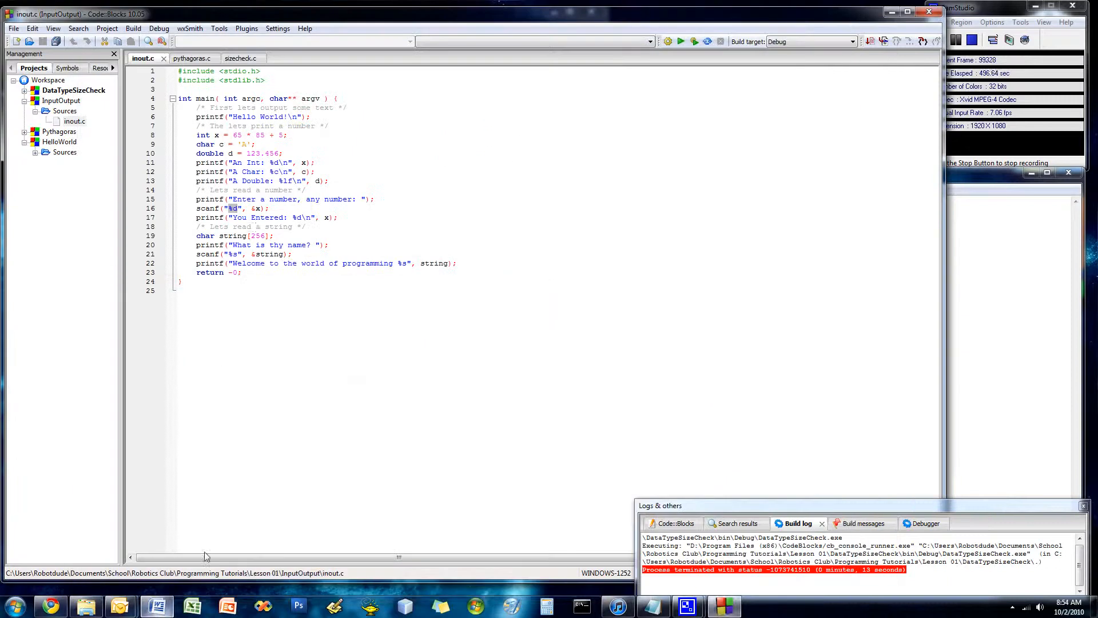
left_click(191, 605)
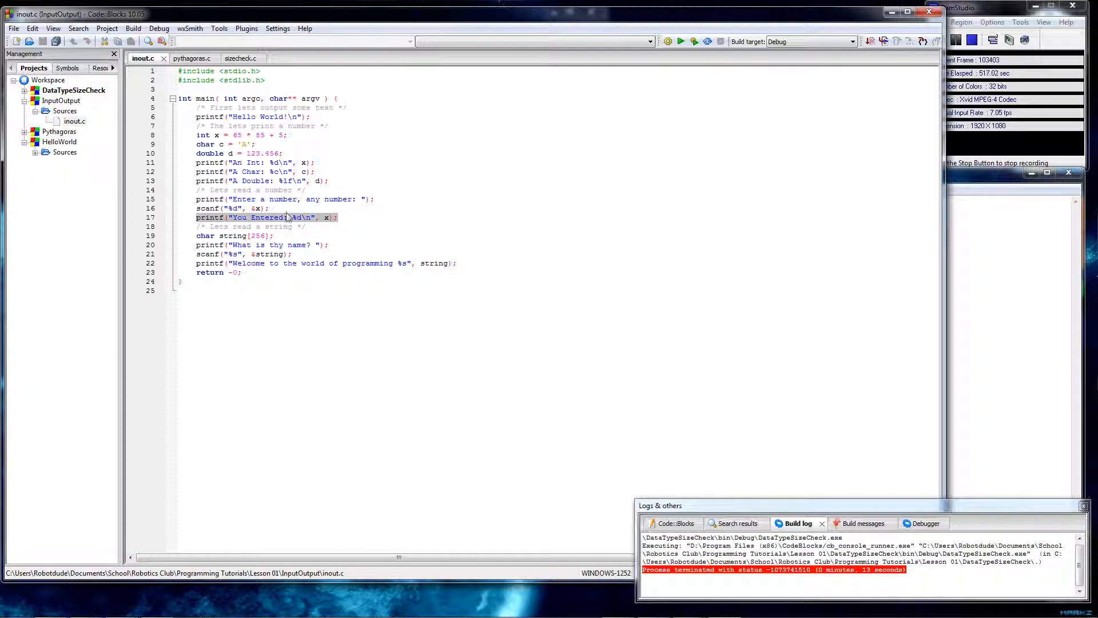
left_click(280, 227)
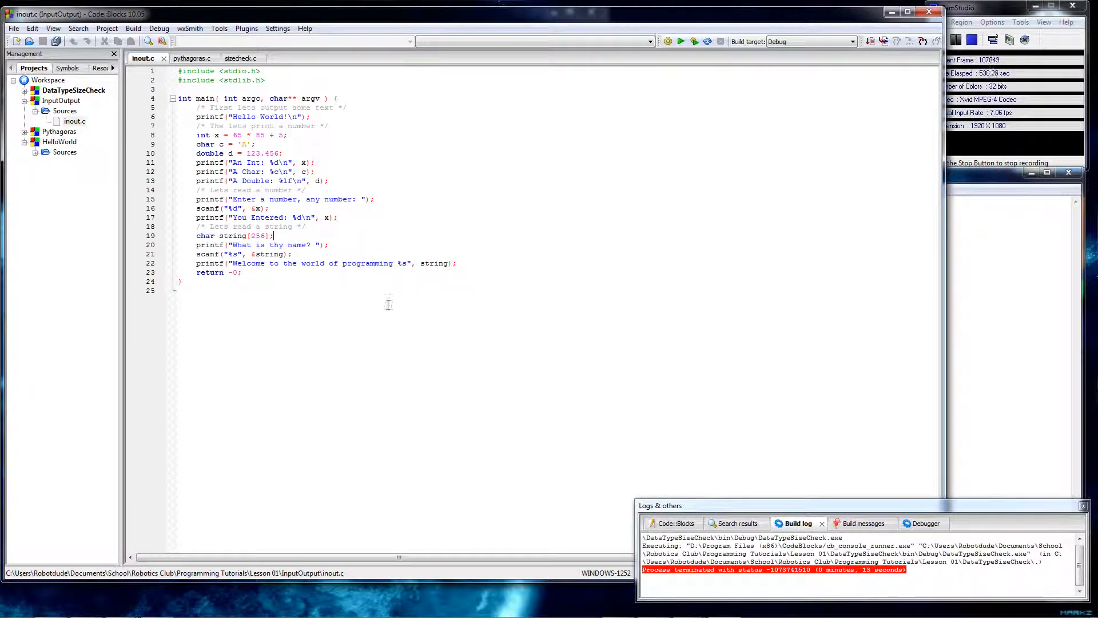
left_click(133, 28)
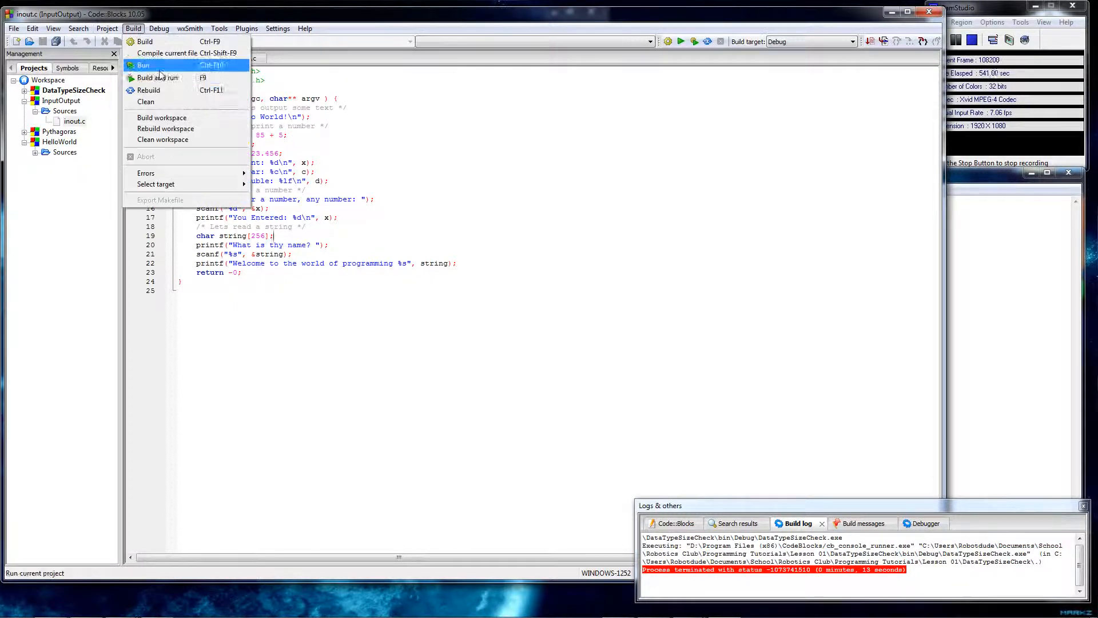
Set InputOutput as the active project and build and run it
left_click(143, 64)
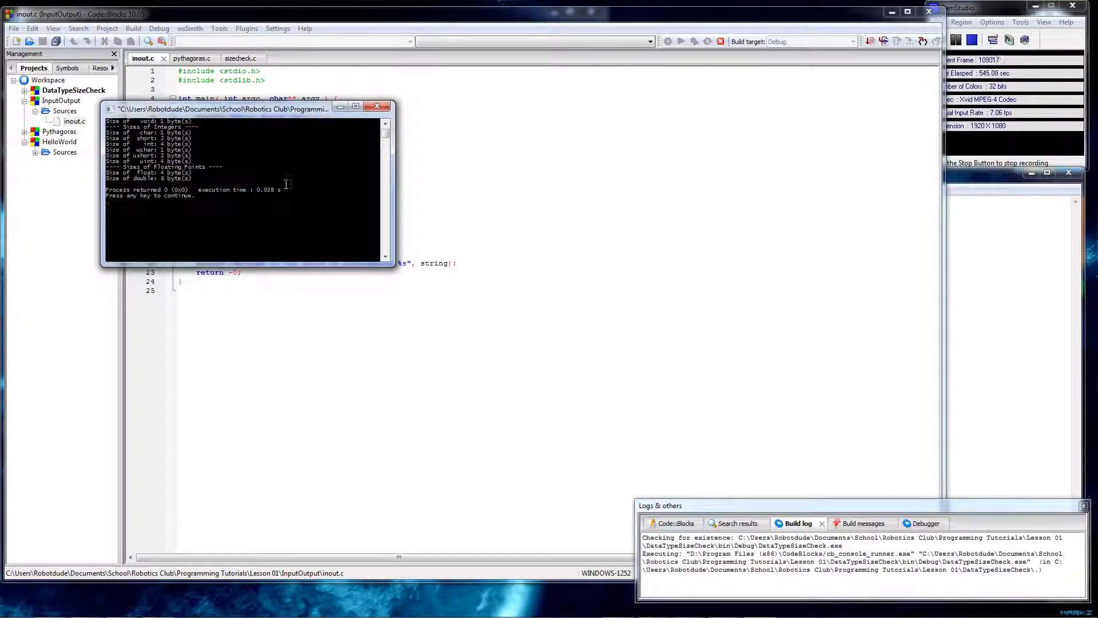
right_click(61, 100)
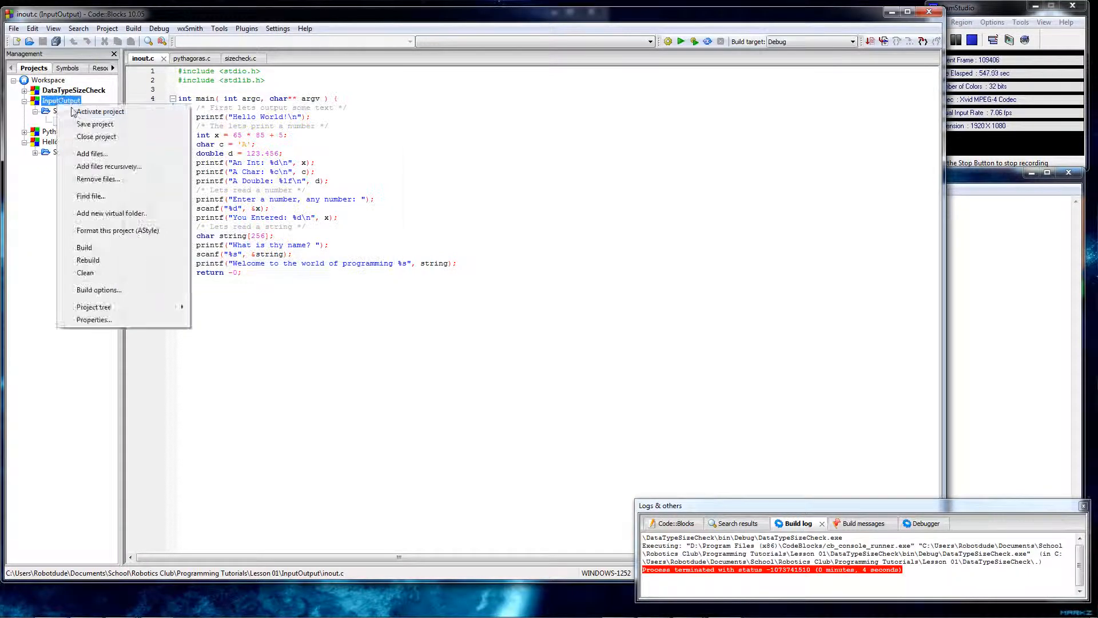
left_click(132, 28)
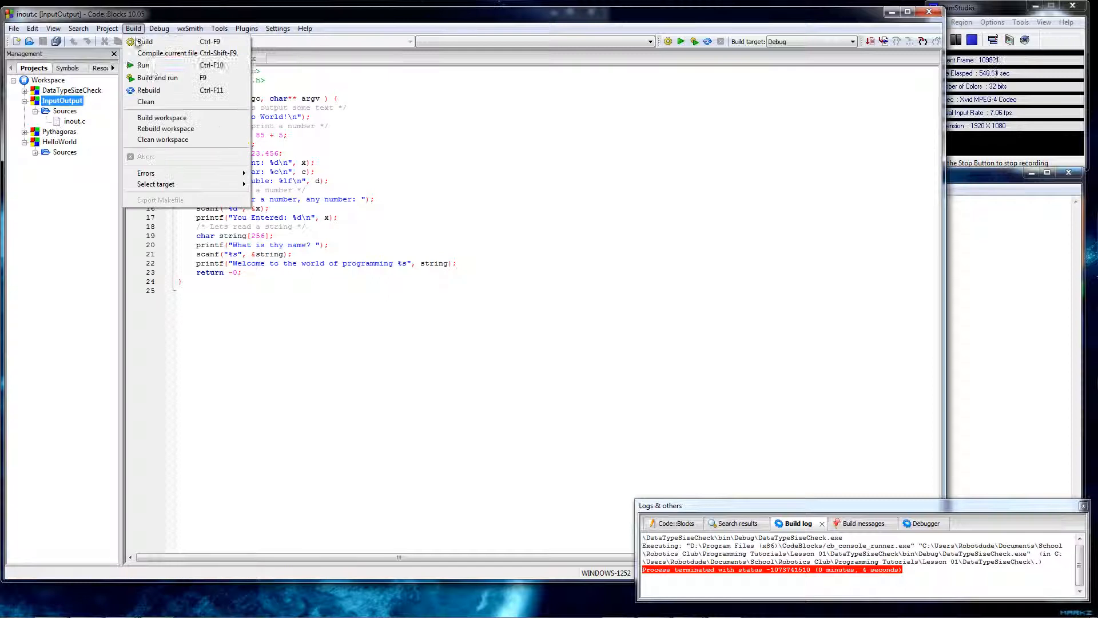
left_click(158, 78)
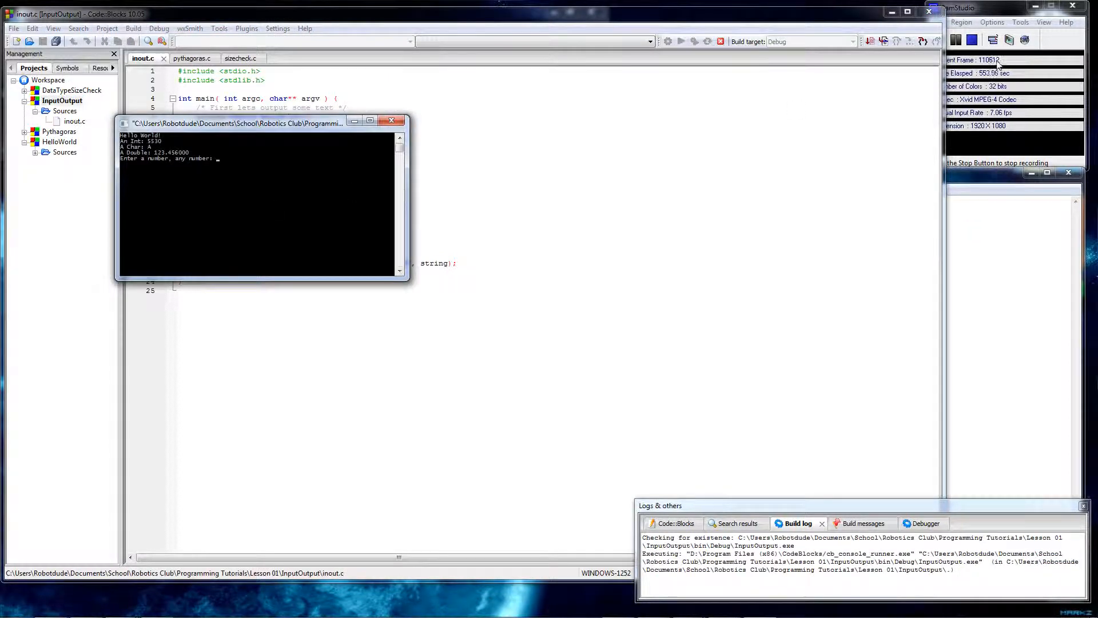
mouse_move(355, 144)
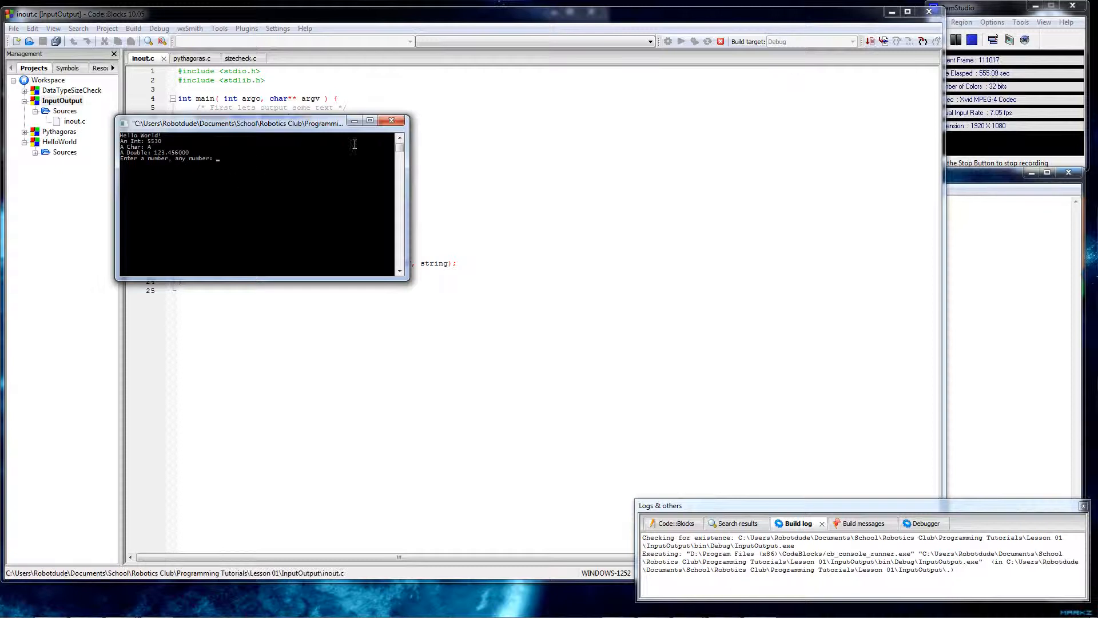